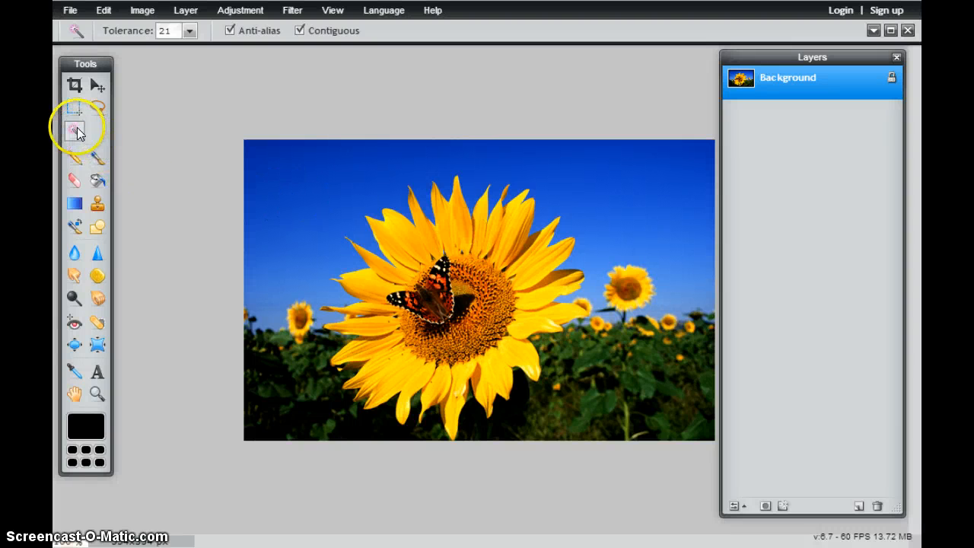
mouse_move(75, 129)
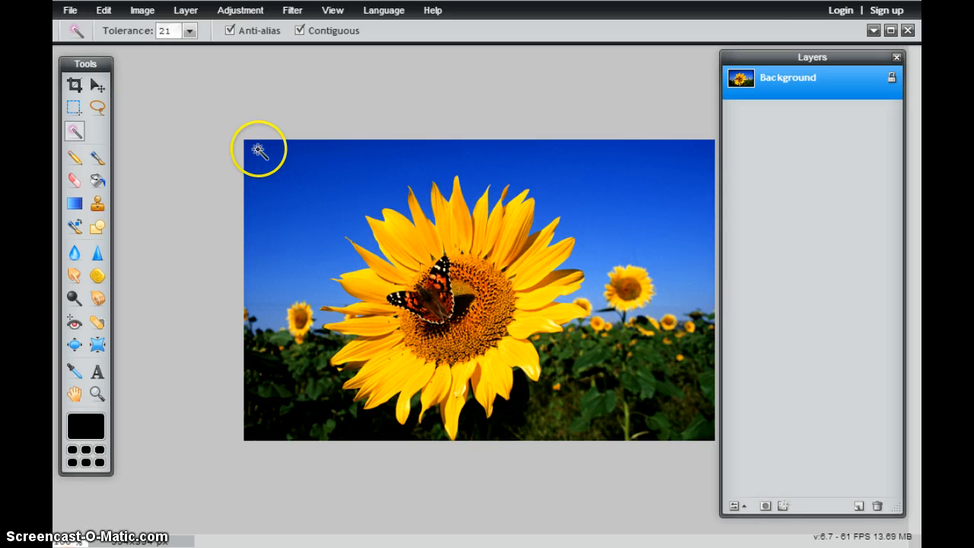
mouse_move(255, 158)
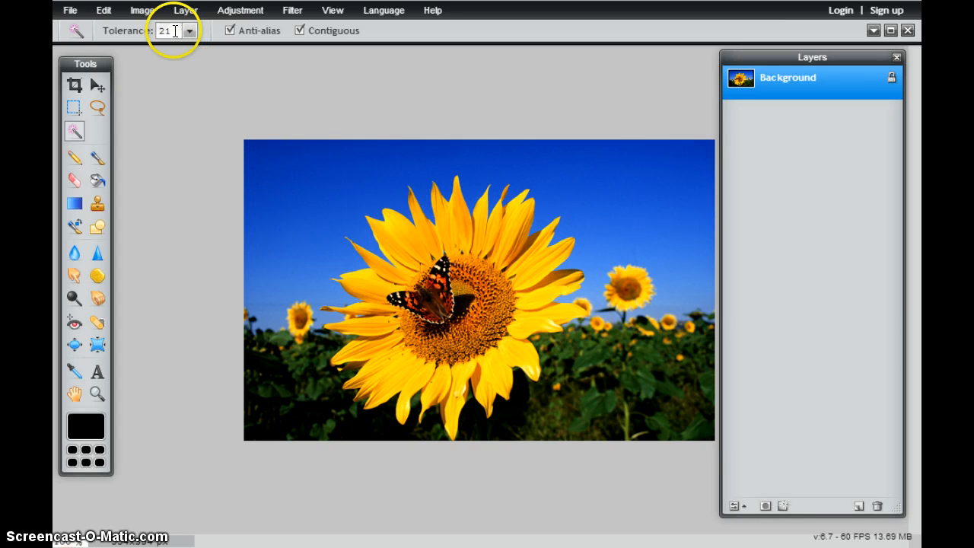
- Set the Magic Wand tolerance field to 100
left_click(255, 152)
type("100")
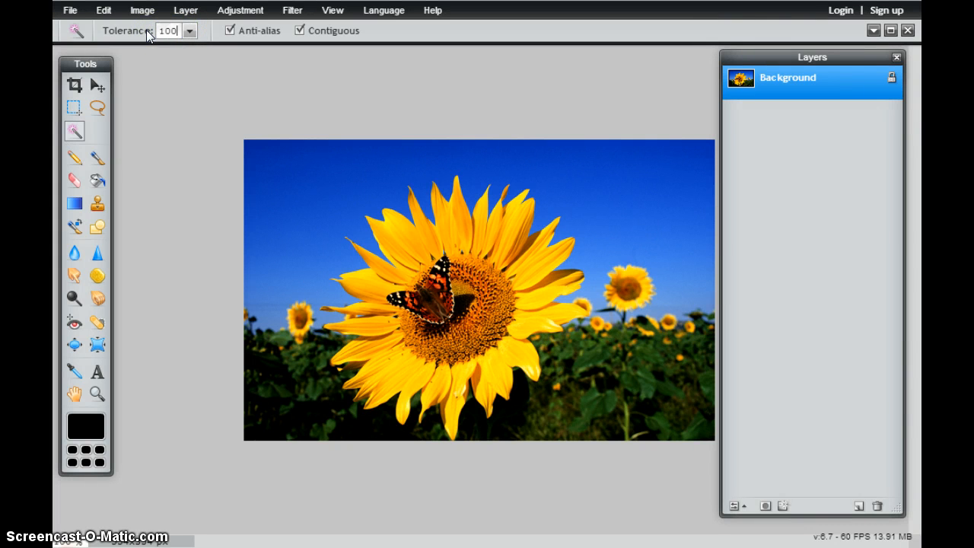
left_click(255, 152)
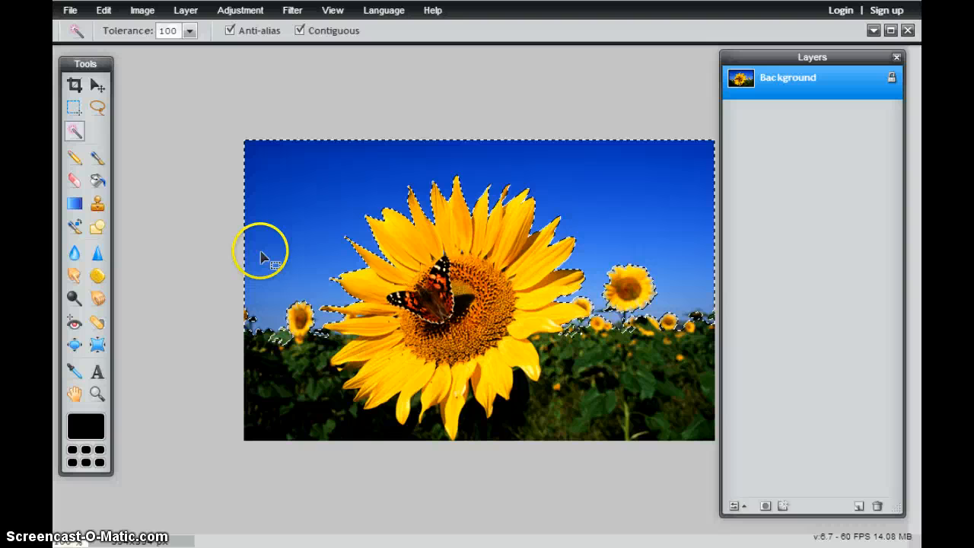
mouse_move(647, 210)
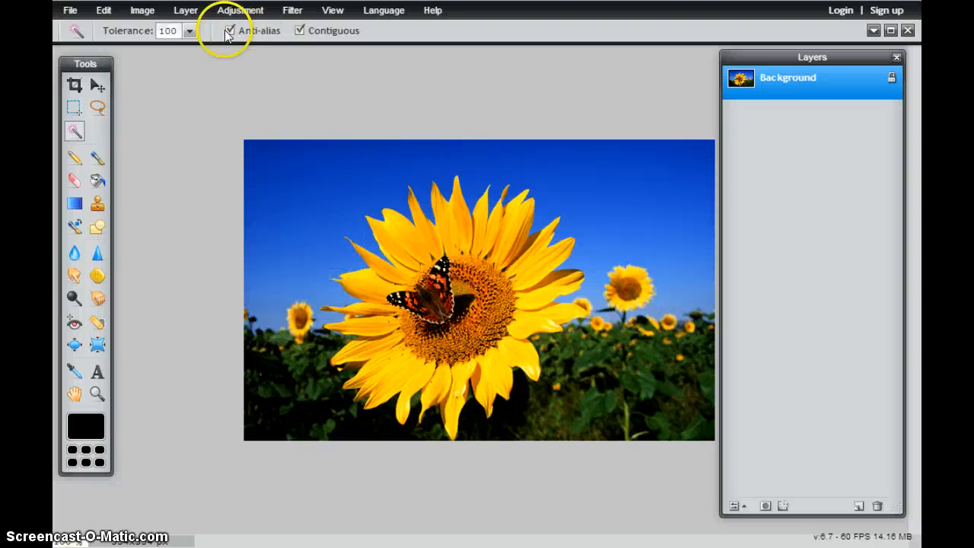
mouse_move(283, 34)
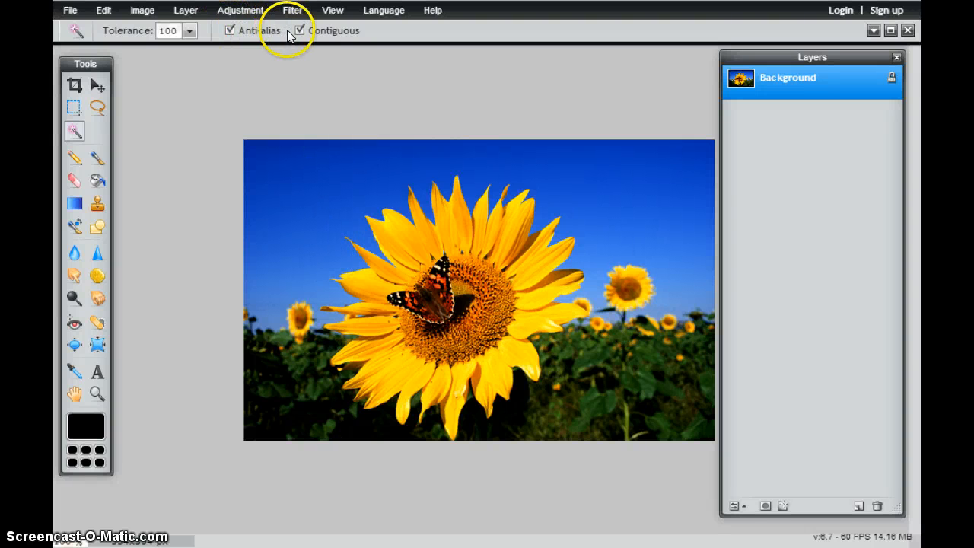
mouse_move(653, 9)
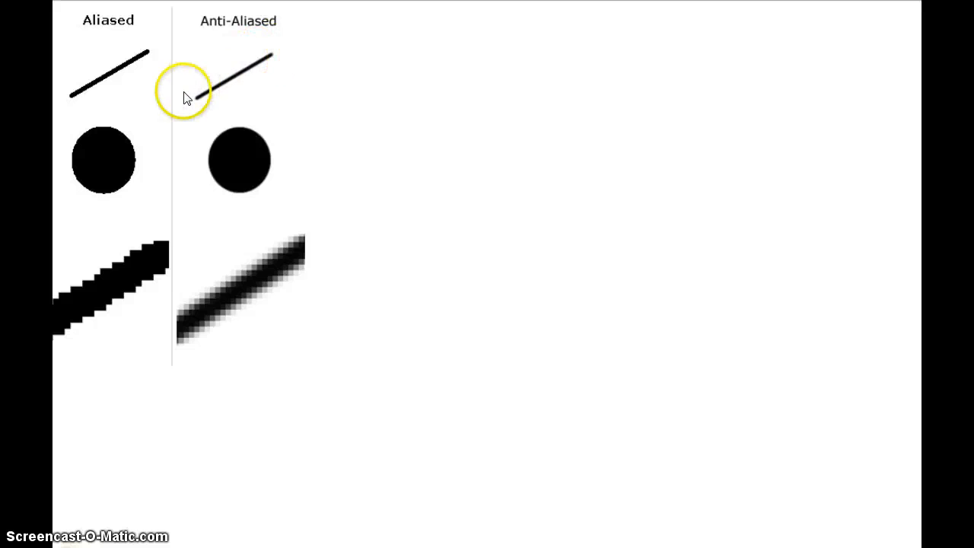
mouse_move(219, 158)
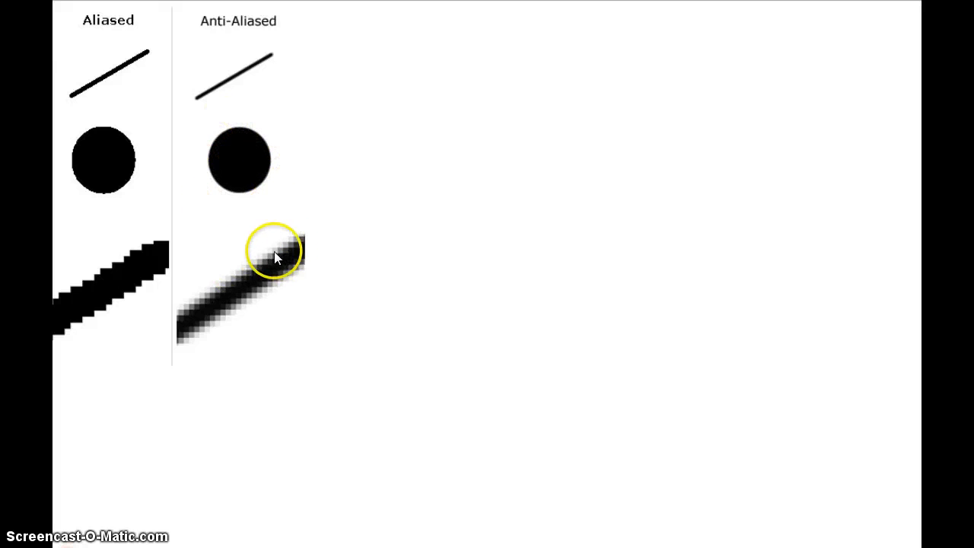
mouse_move(236, 284)
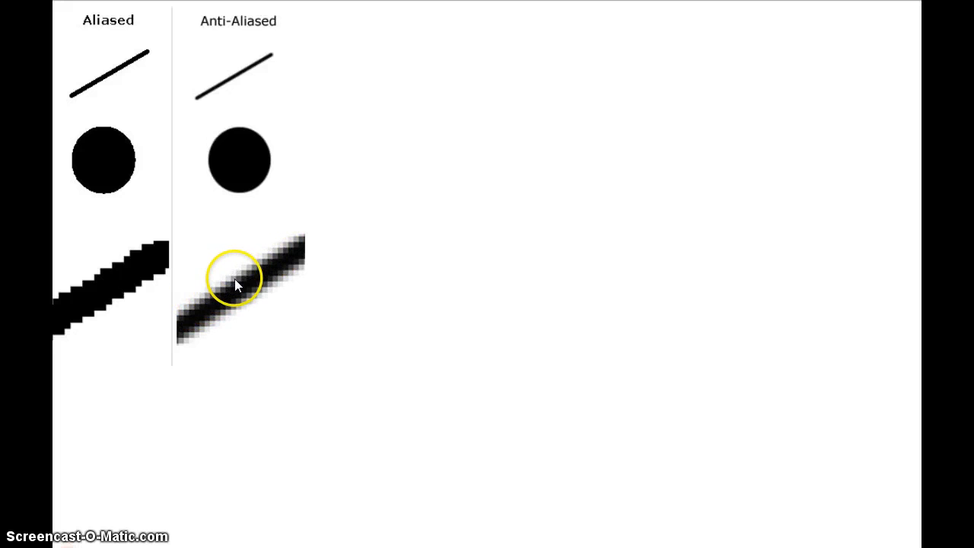
mouse_move(234, 276)
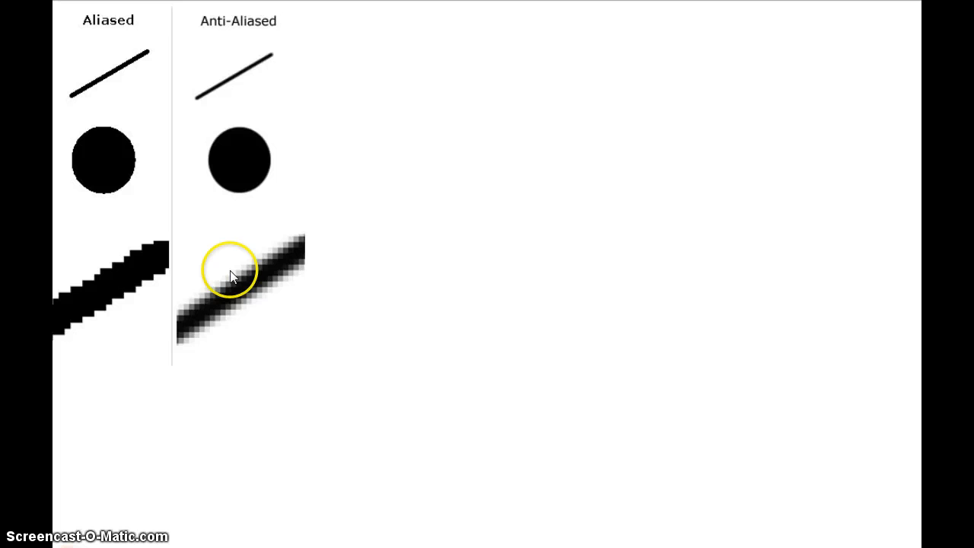
mouse_move(145, 289)
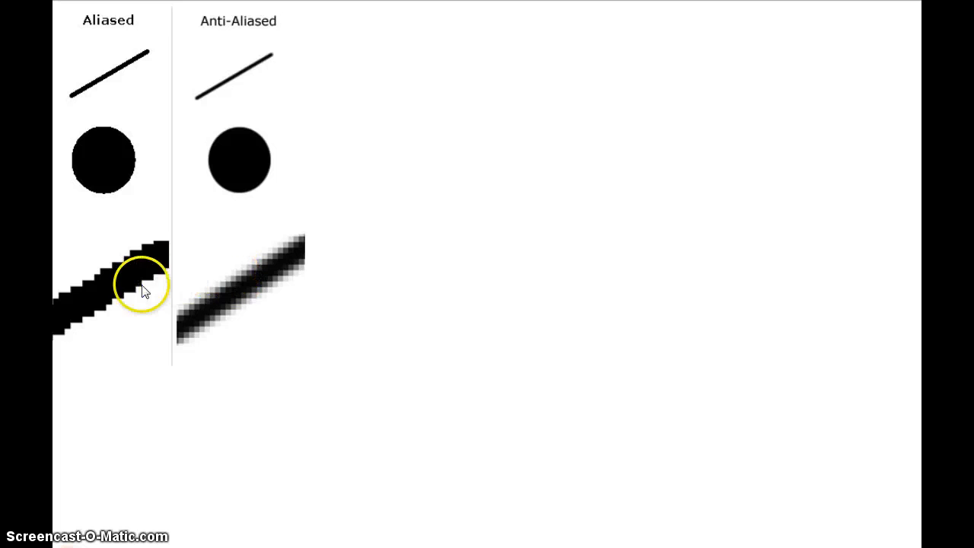
mouse_move(119, 268)
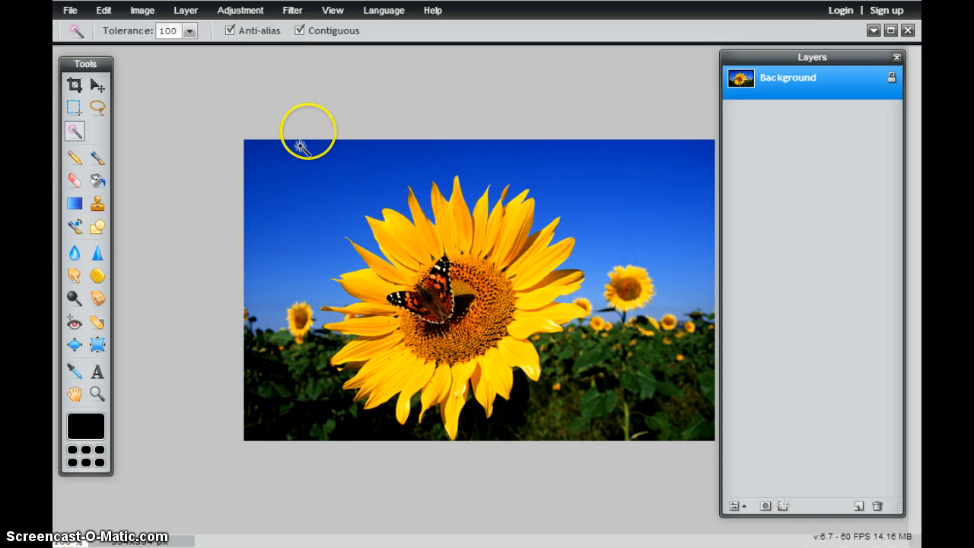
mouse_move(300, 49)
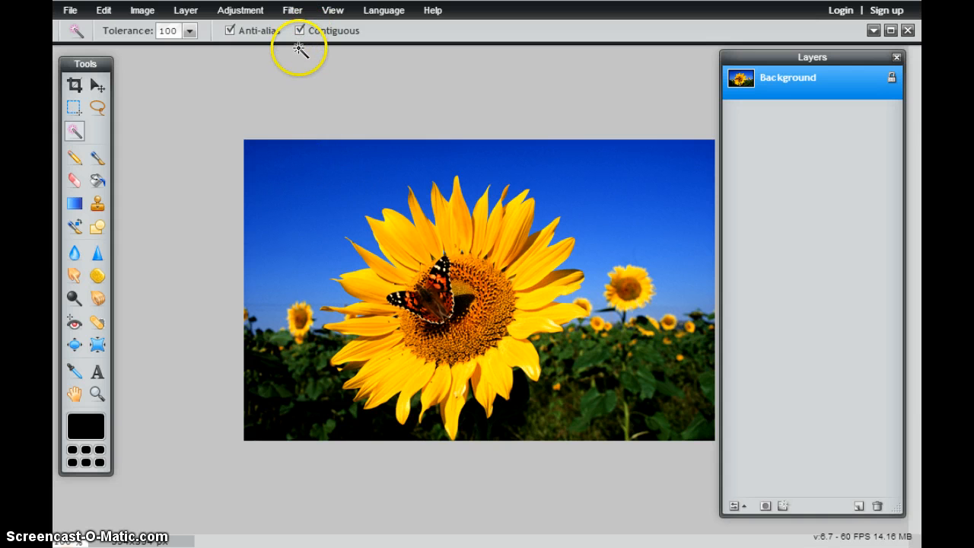
mouse_move(362, 232)
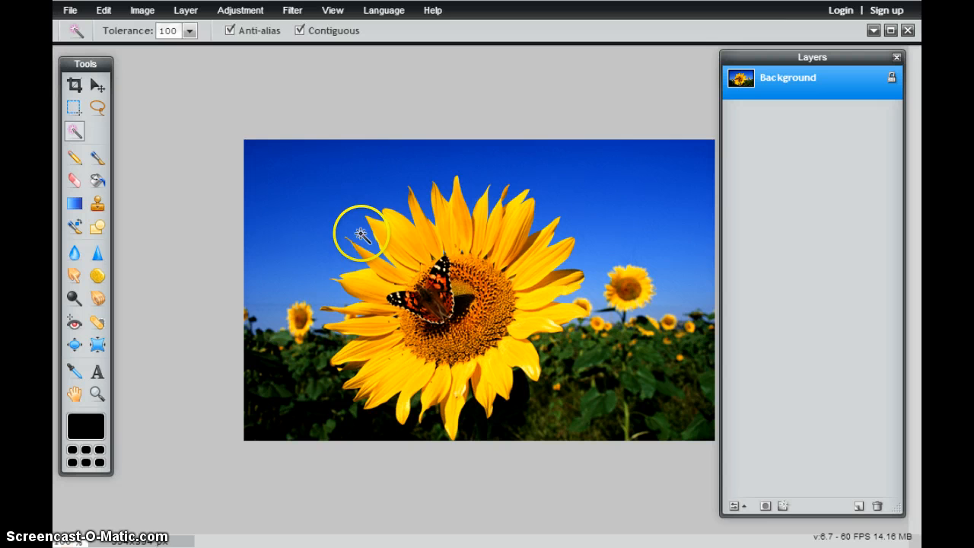
mouse_move(365, 182)
type("20")
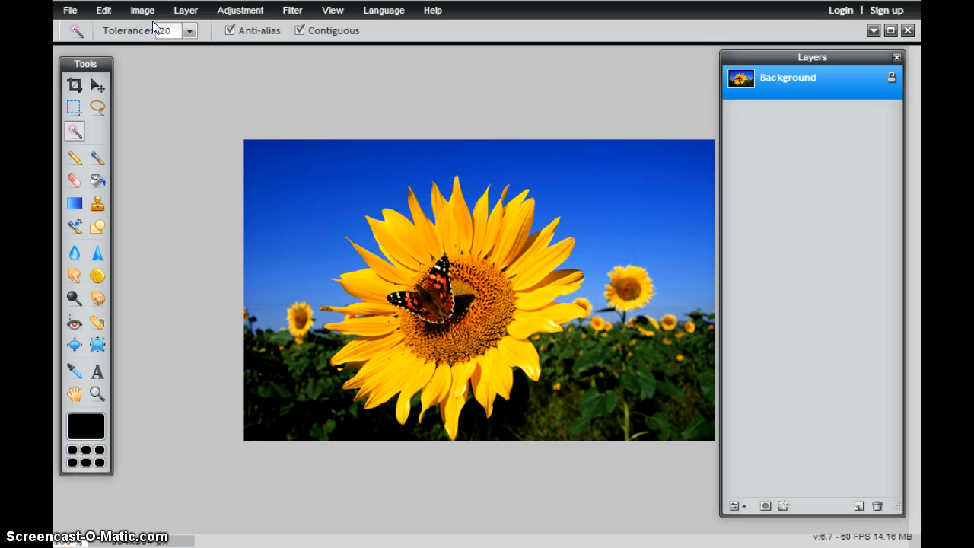
mouse_move(320, 292)
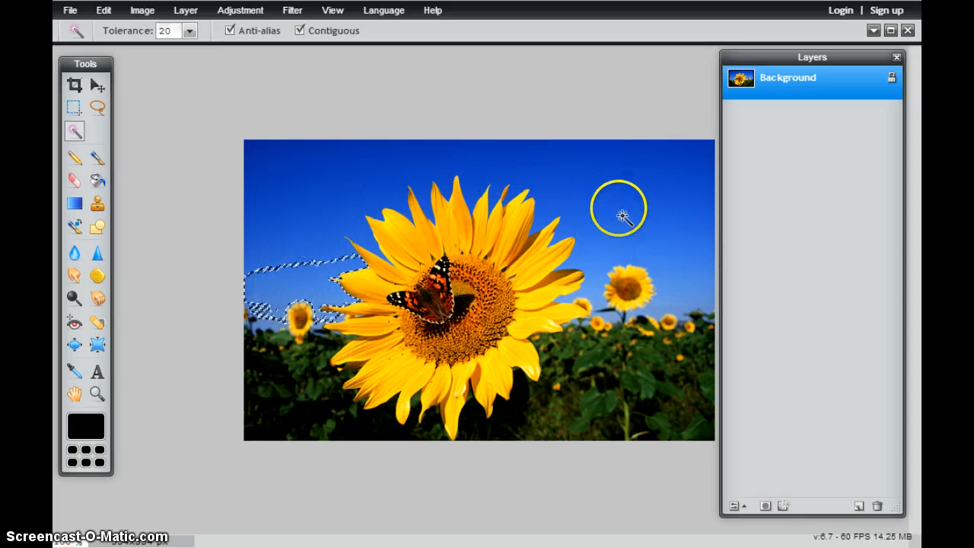
mouse_move(673, 285)
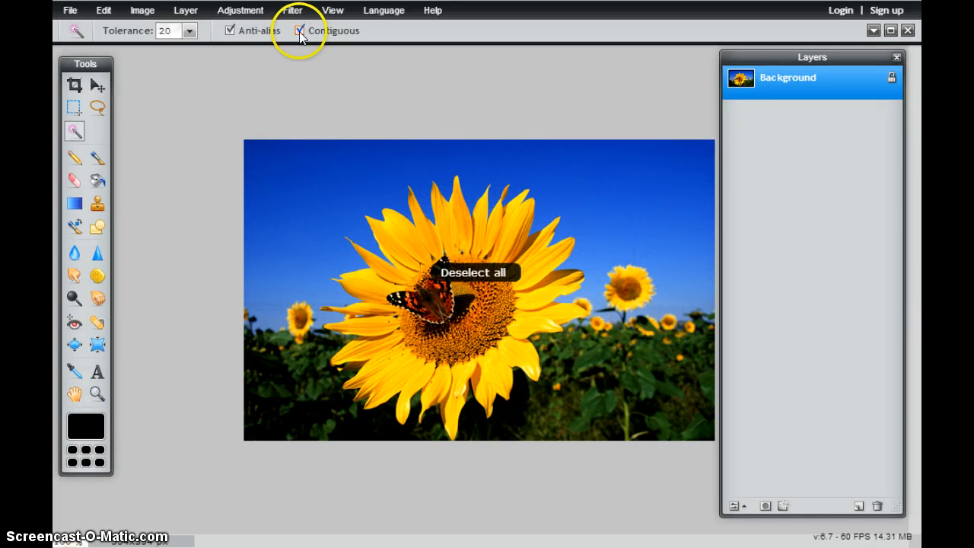
left_click(299, 30)
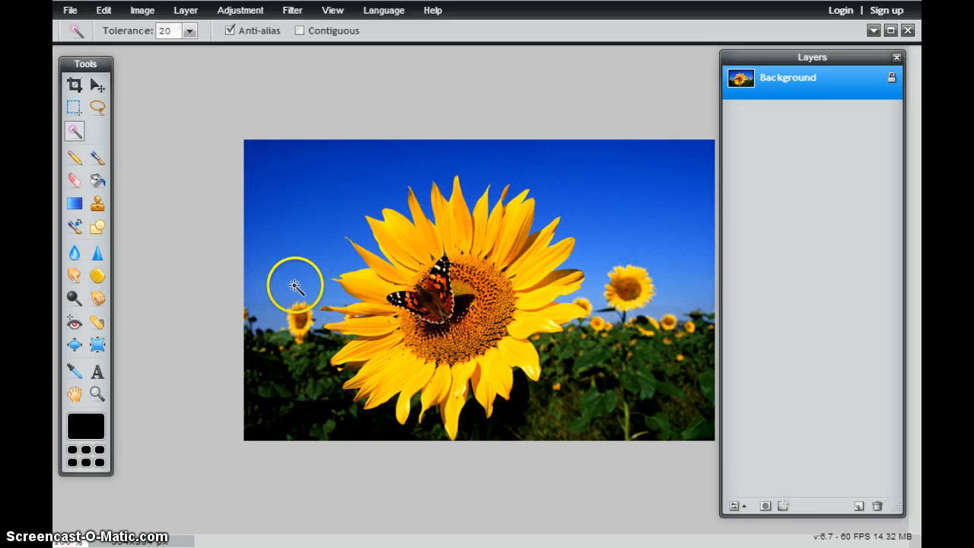
left_click(295, 286)
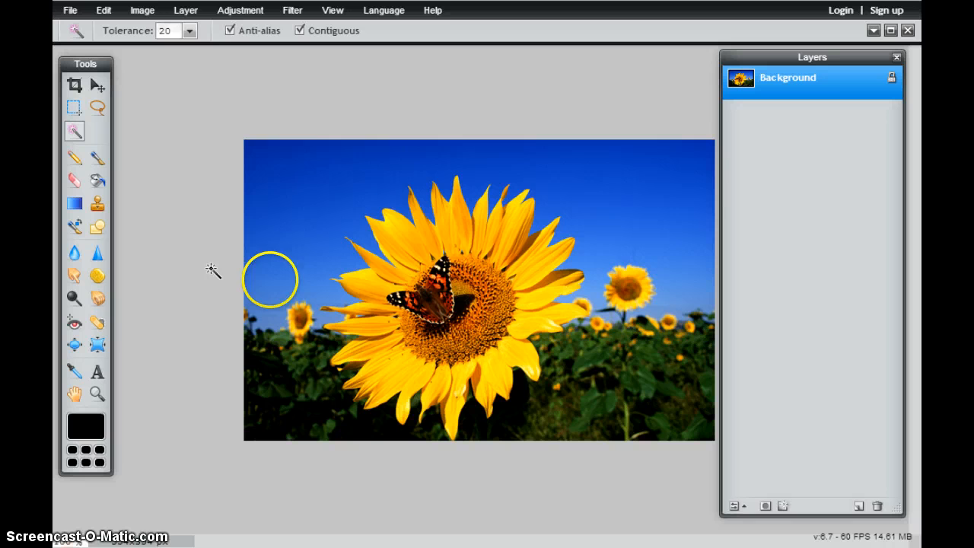
mouse_move(245, 154)
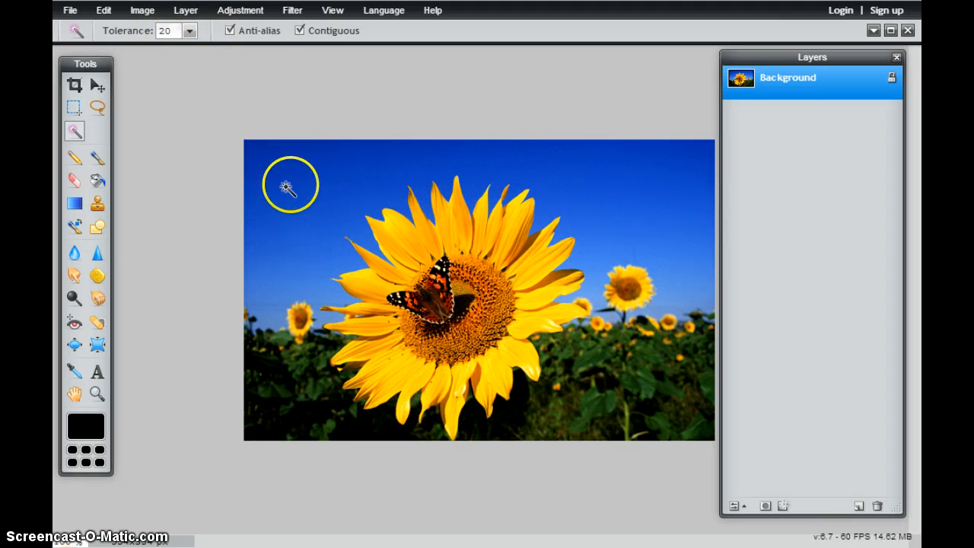
mouse_move(223, 83)
type("100")
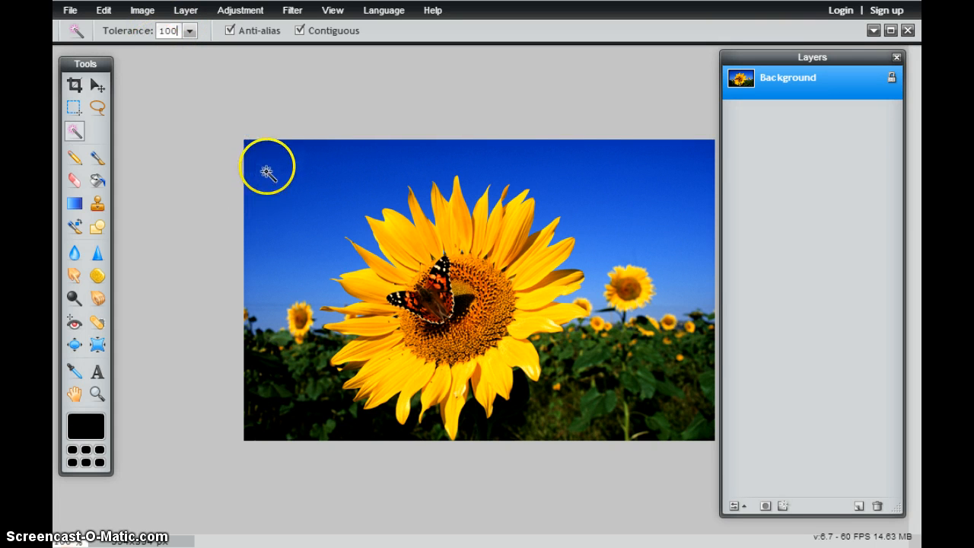
- Select the entire blue sky around the sunflowers with the Magic Wand at tolerance 100
left_click(267, 167)
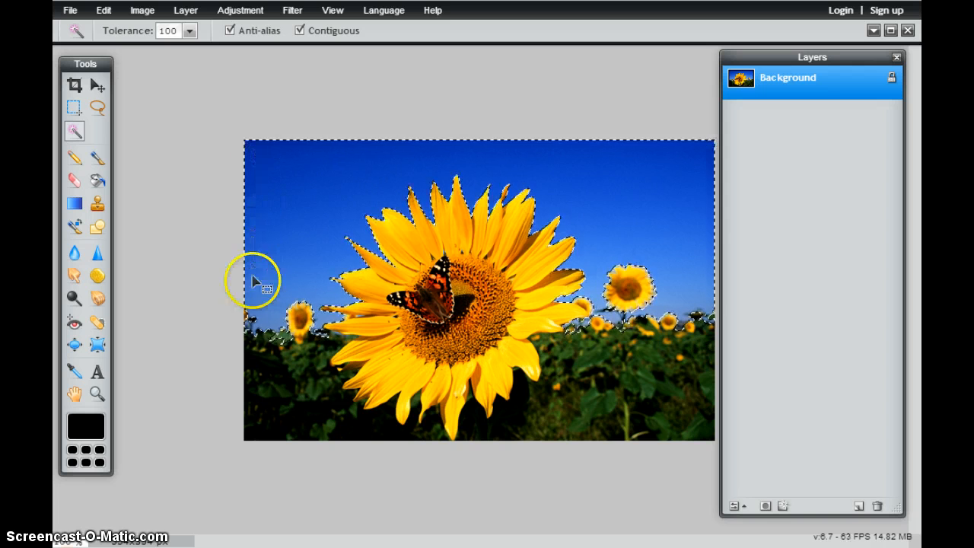
mouse_move(682, 255)
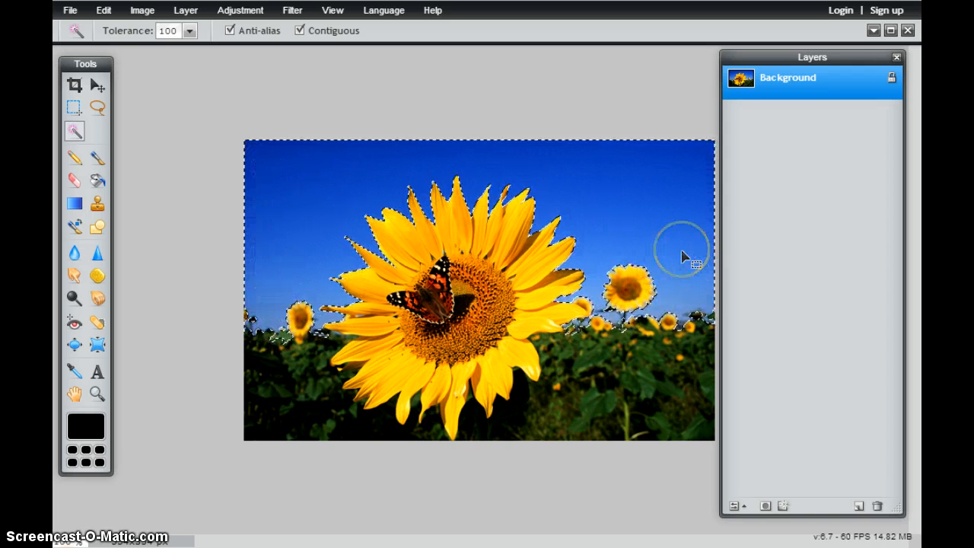